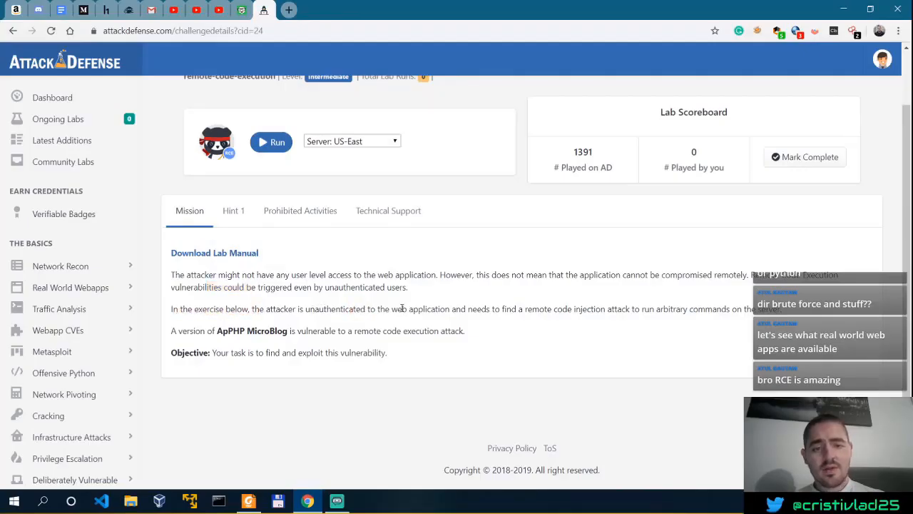
Highlight 'ApPHP MicroBlog' in the mission text and start the lab
left_click_drag(393, 308, 579, 309)
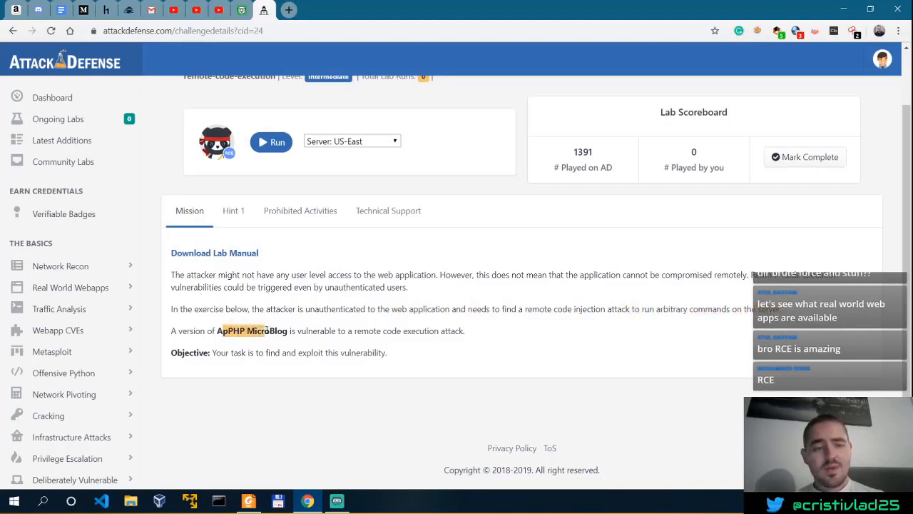
left_click(271, 141)
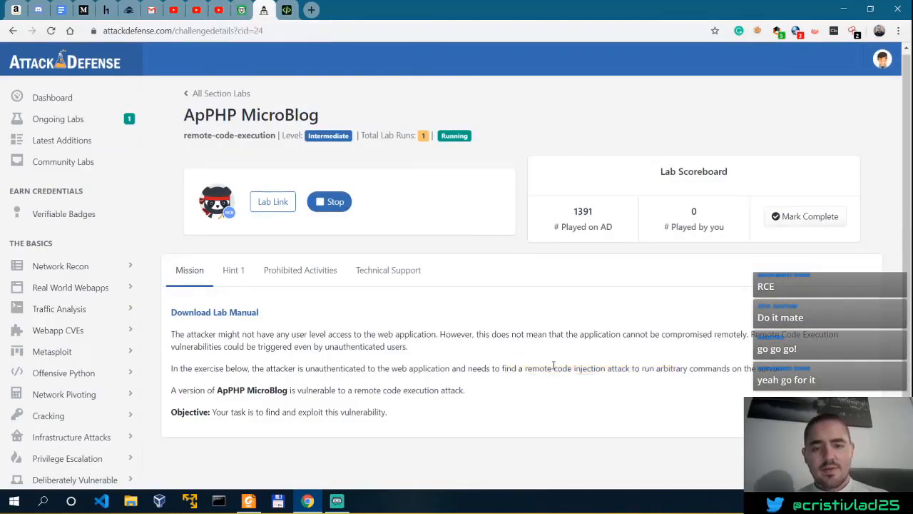
Open the running lab's target ApPHP MicroBlog site via the Lab Link
left_click(285, 9)
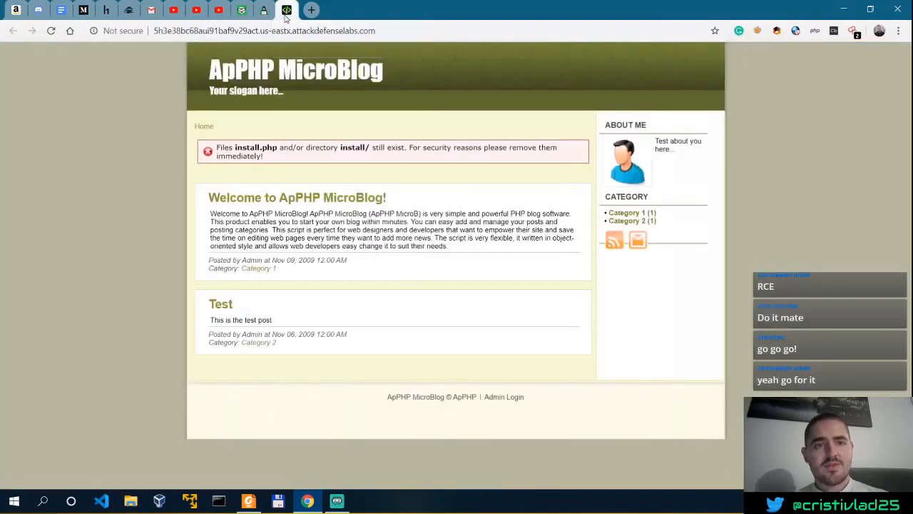
mouse_move(214, 79)
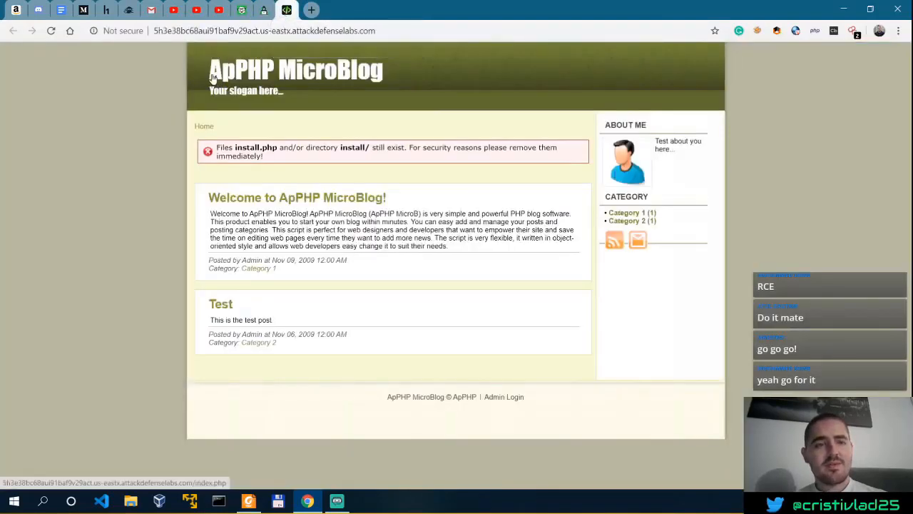
mouse_move(245, 85)
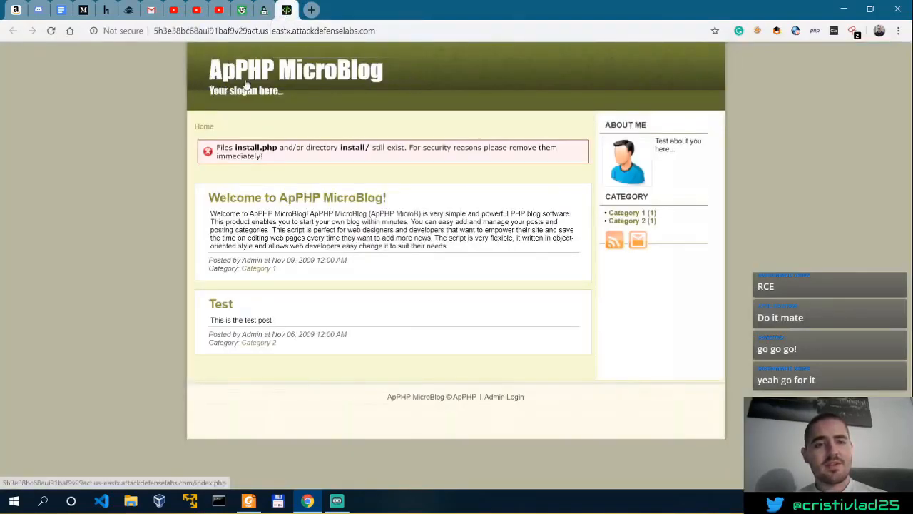
mouse_move(371, 84)
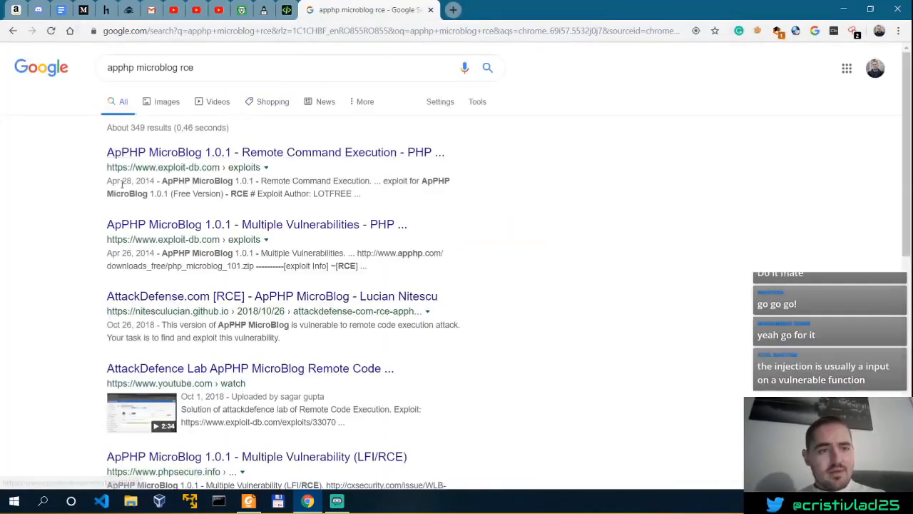
Open the Remote Command Execution exploit result and highlight its import lines
double_click(140, 180)
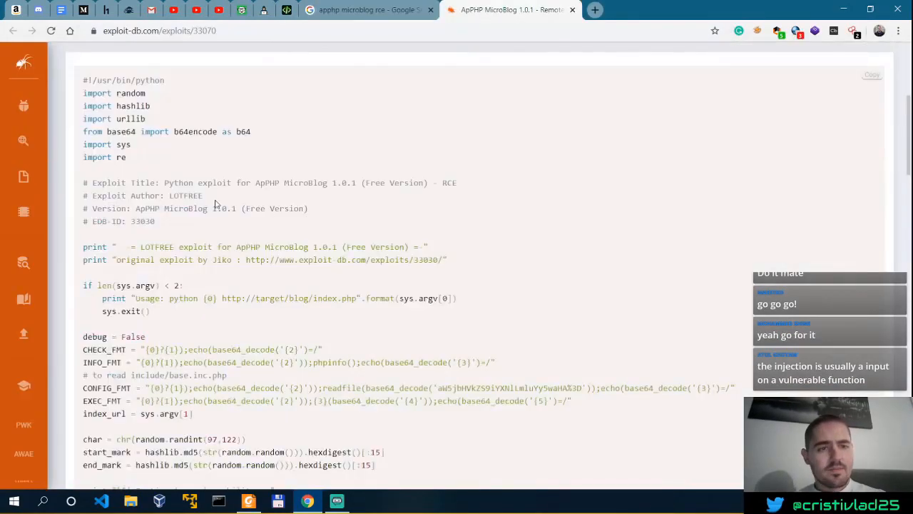
left_click_drag(83, 93, 131, 157)
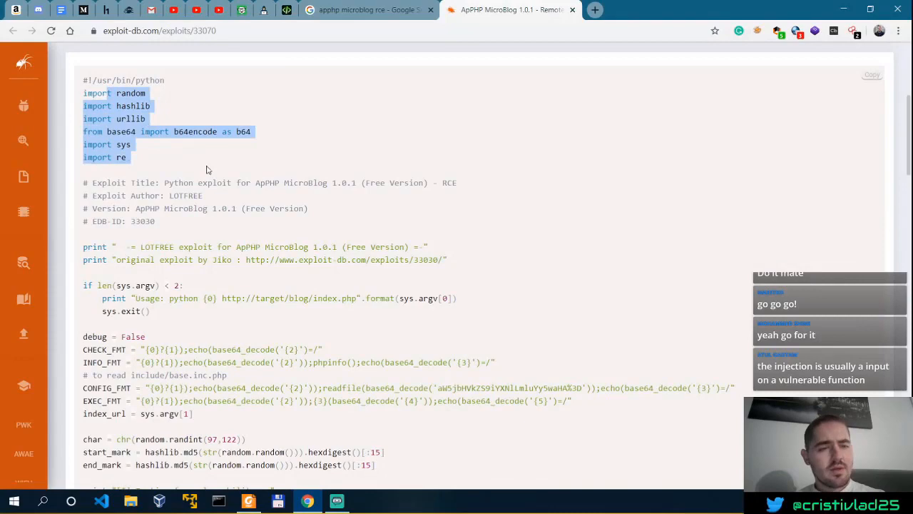
scroll("down", 3)
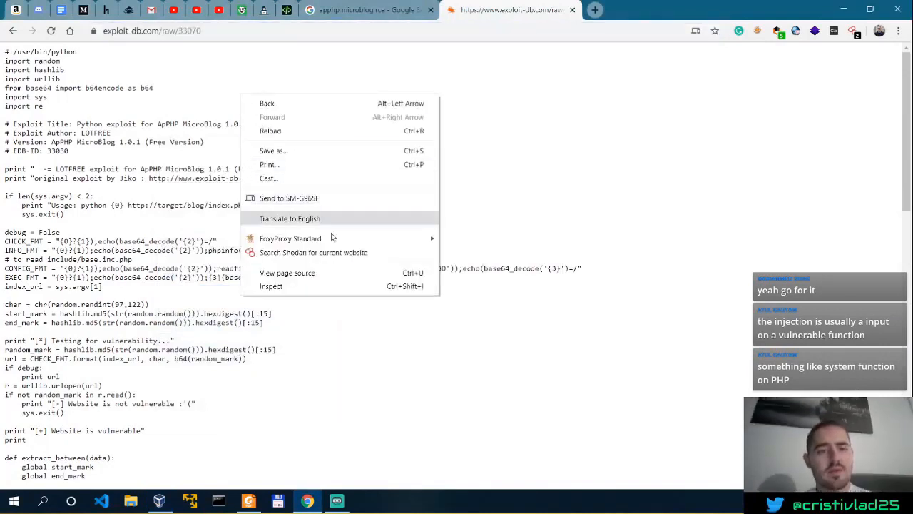
Save the raw exploit as apphp.py with All Files type, then return to the blog tab
left_click(274, 151)
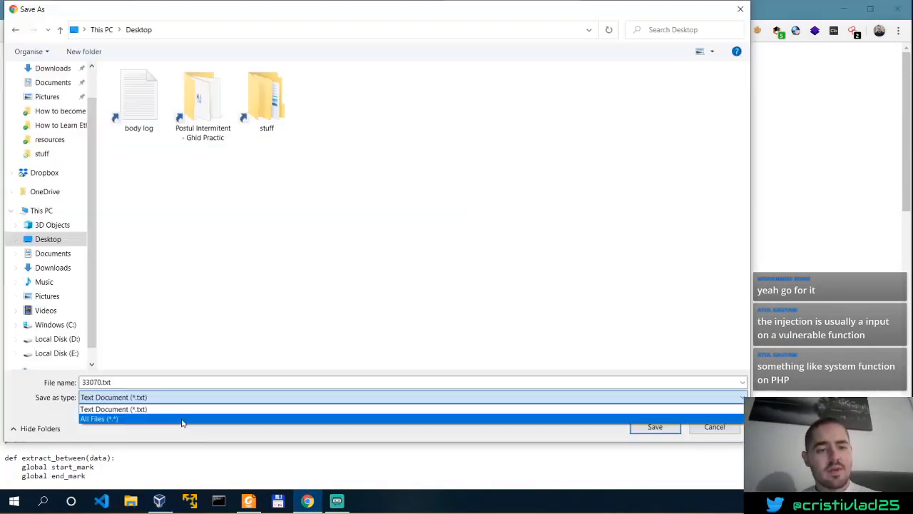
left_click(99, 420)
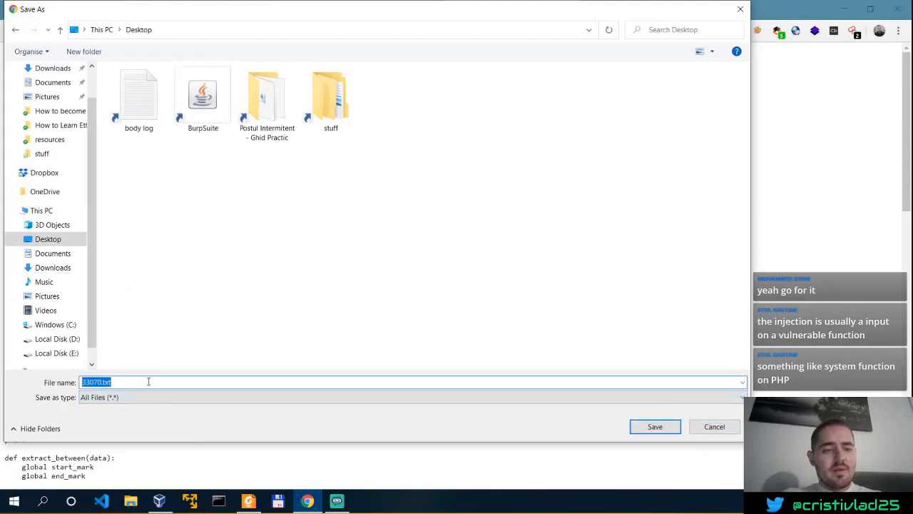
type("apphp")
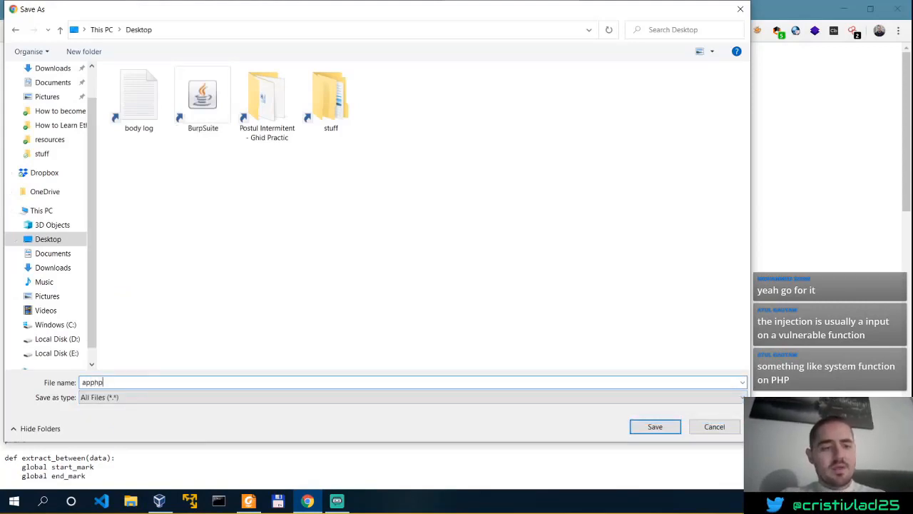
type(".py")
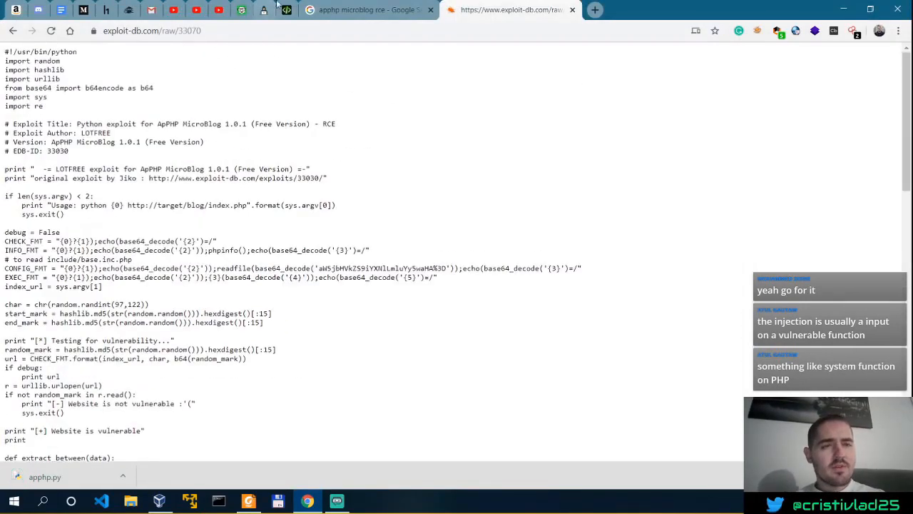
left_click(264, 9)
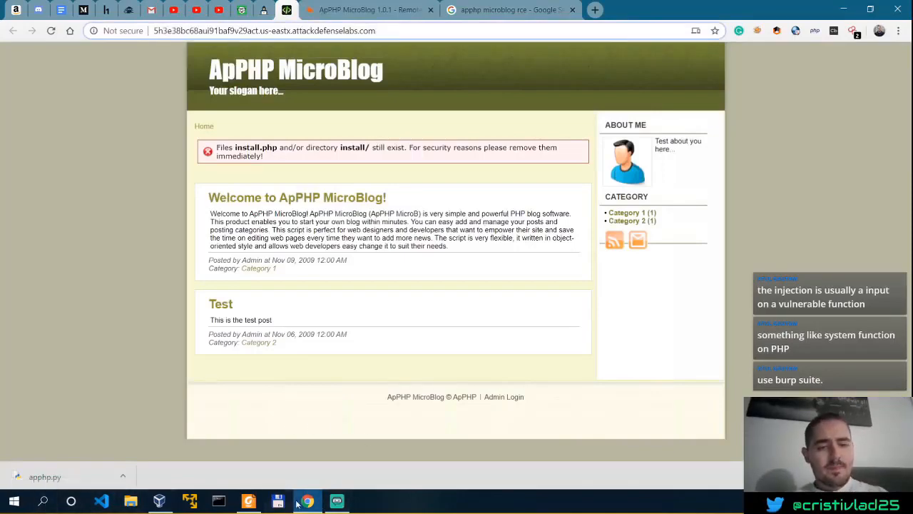
Open the saved apphp.py exploit script from the desktop in IDLE
right_click(23, 79)
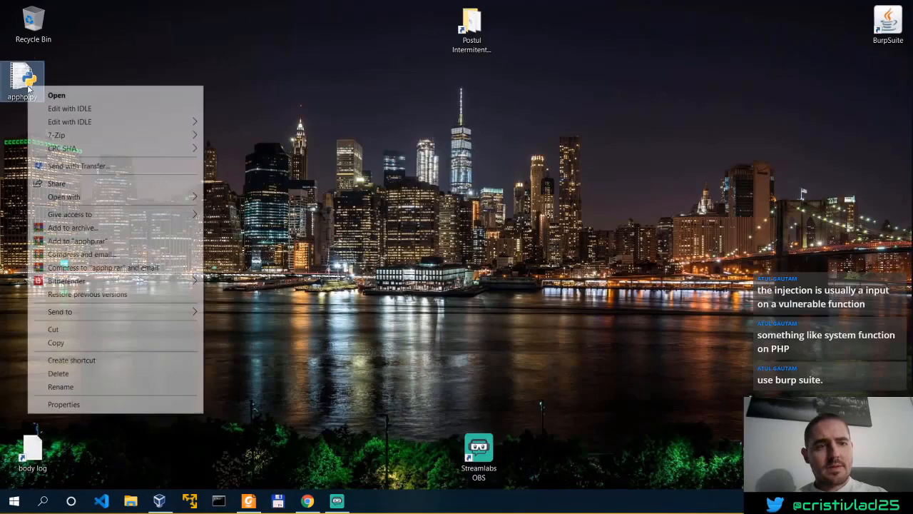
left_click(299, 109)
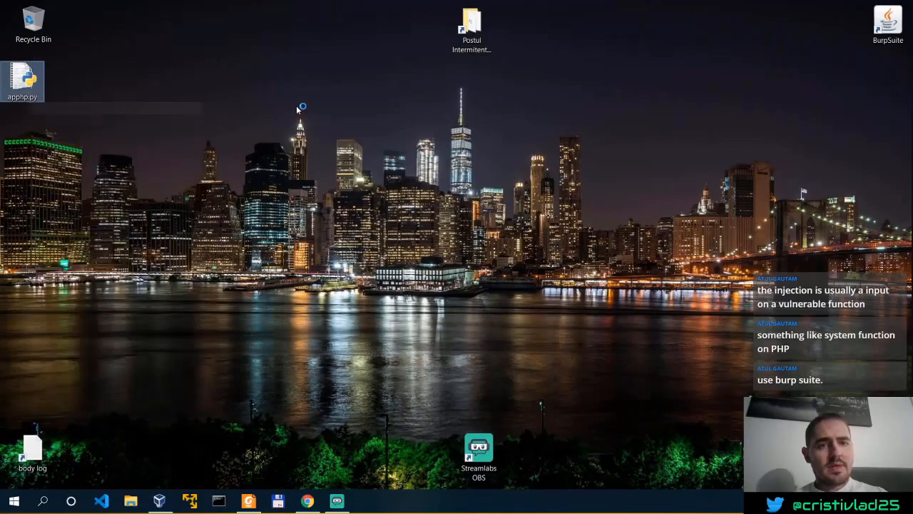
double_click(23, 79)
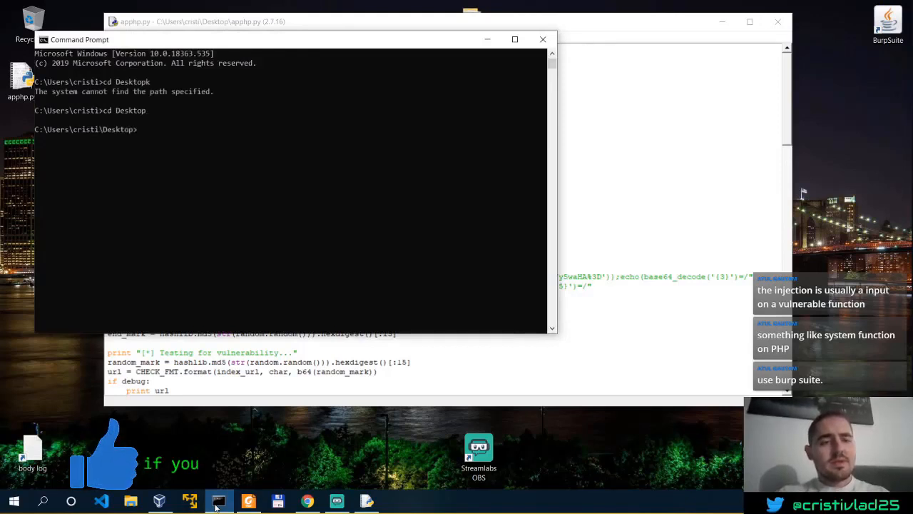
Enter 'py -2.7 apphp.py' at the Desktop prompt after checking the script's usage
type("p")
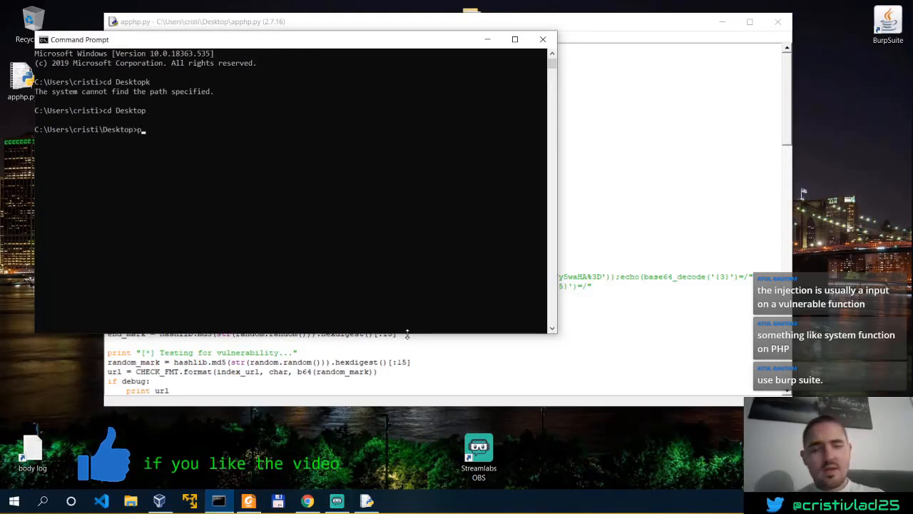
type("ython")
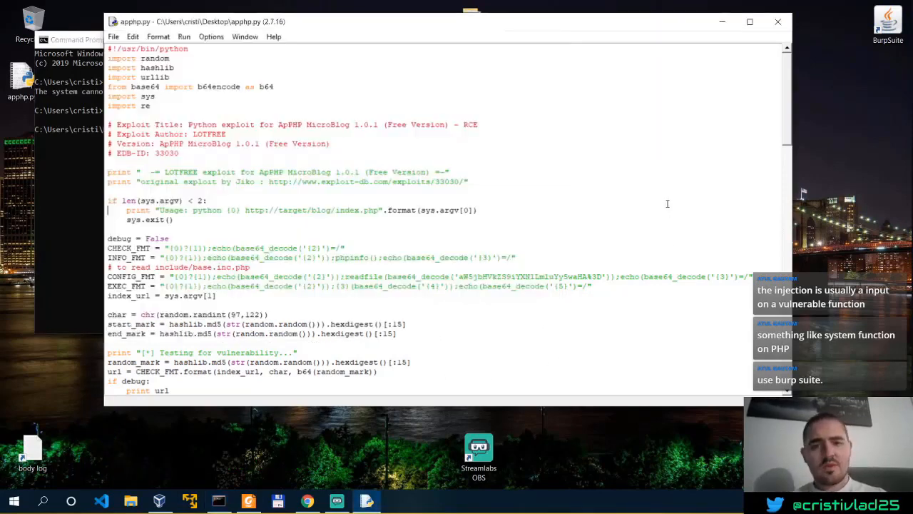
scroll("down", 3)
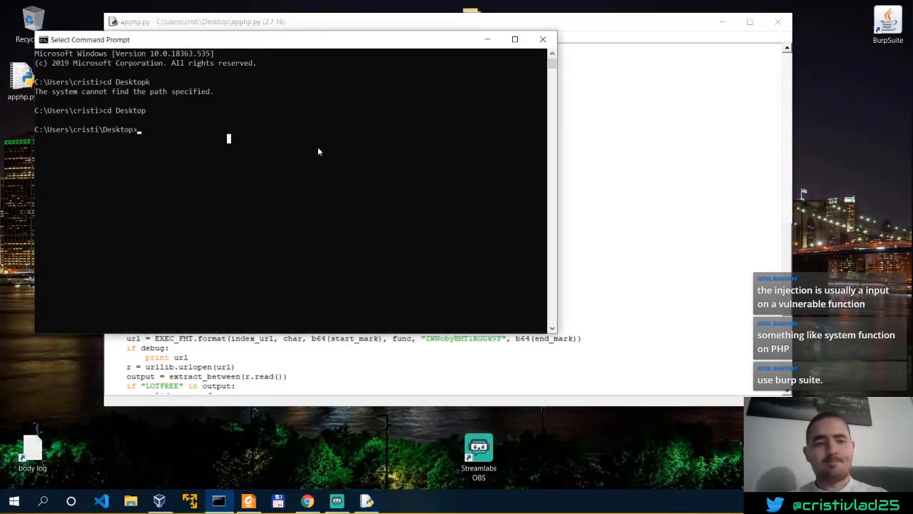
type("py -2")
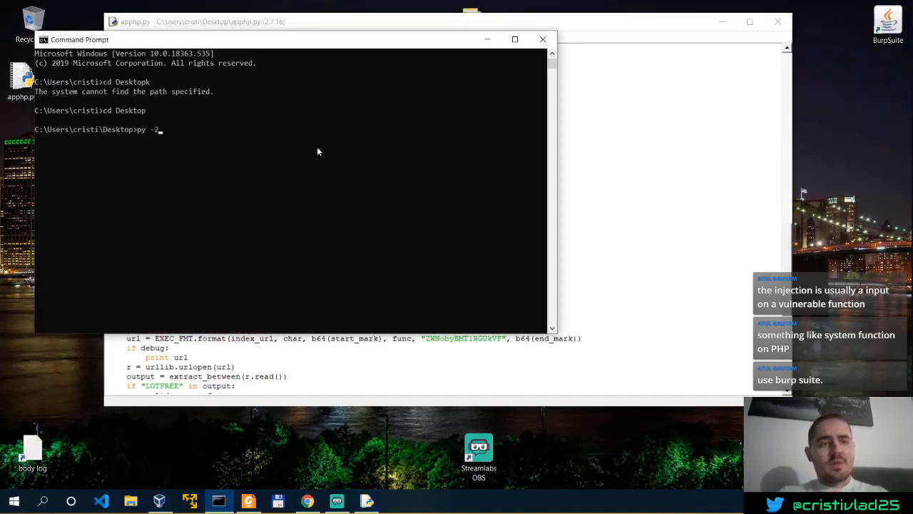
type(".7")
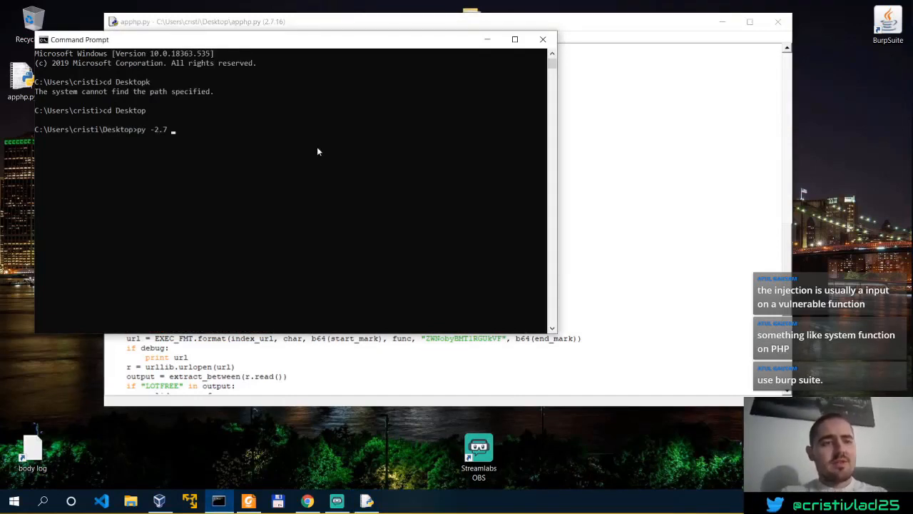
type("apphp.py")
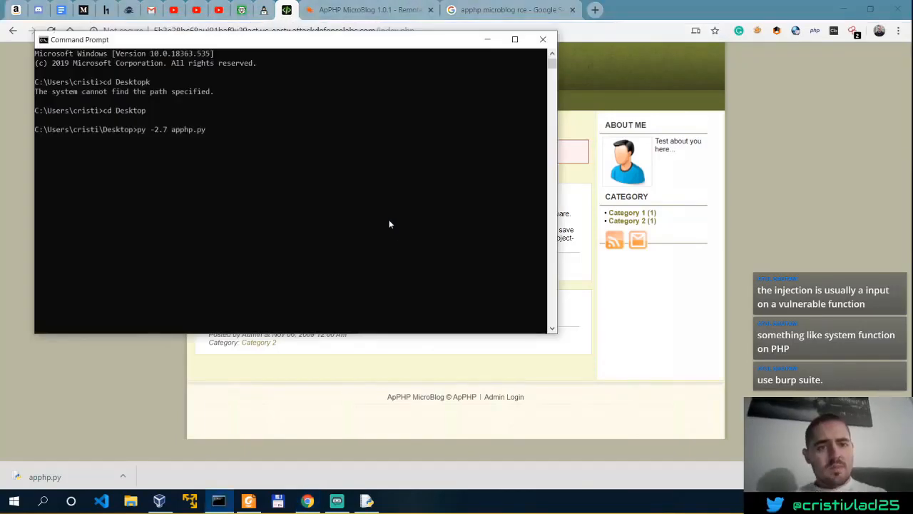
Append the lab target's index.php URL as the argument to the apphp.py command
type("http://5h3e38bc68aui91baf9v29act.us-eastx.attackdefenselabs.com/index.php")
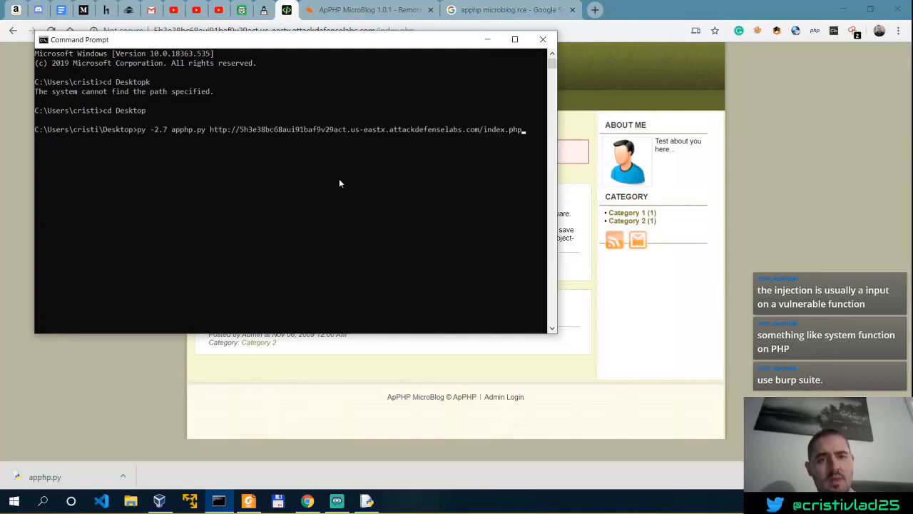
mouse_move(327, 164)
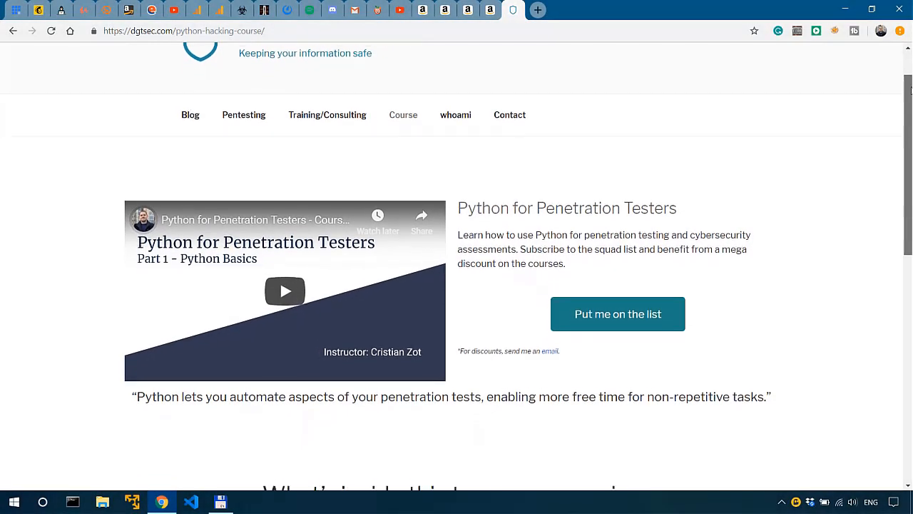
scroll("down", 3)
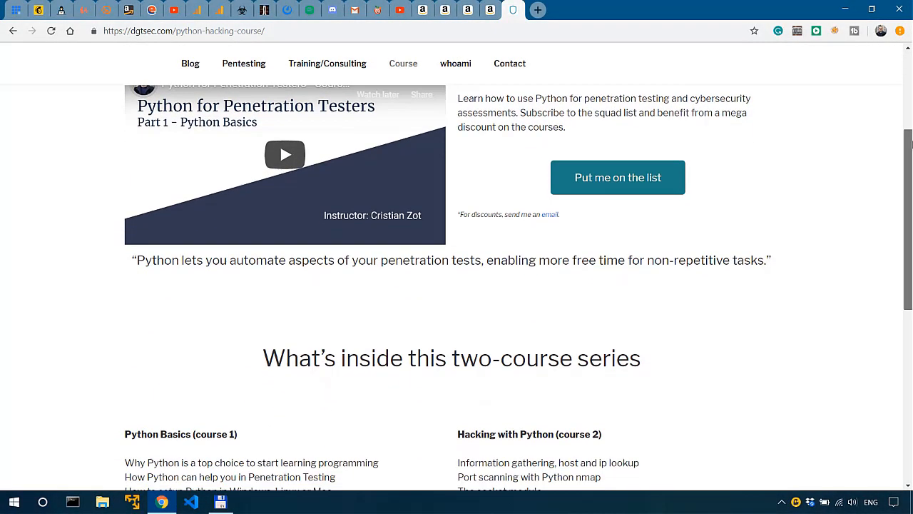
scroll("down", 3)
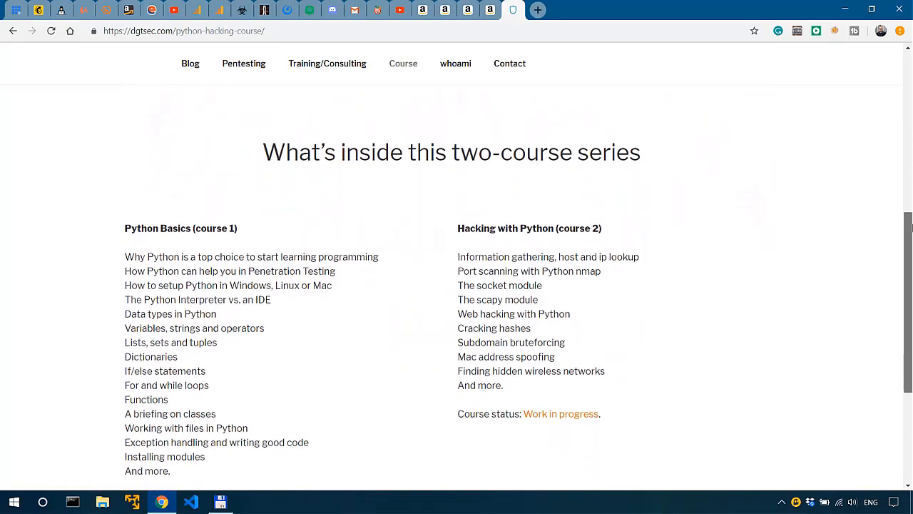
scroll("down", 3)
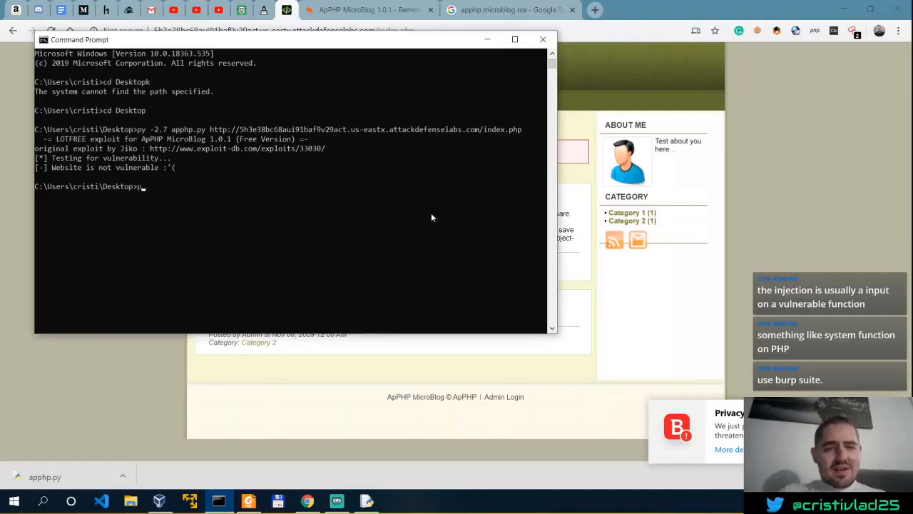
Type a ping command aimed at the lab target's index.php address
type("ping http://5h3e38bc68aui91baf9v29act.us-eastx.attackdefenselabs.com/index.php")
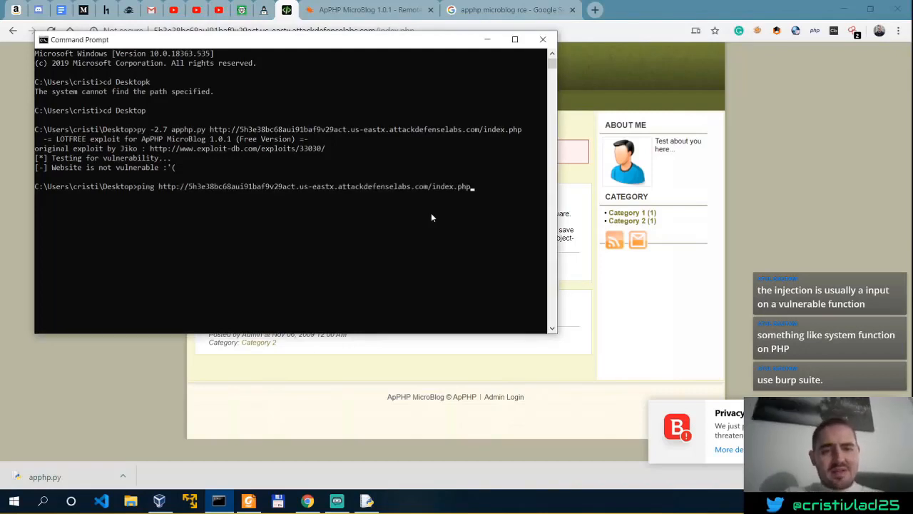